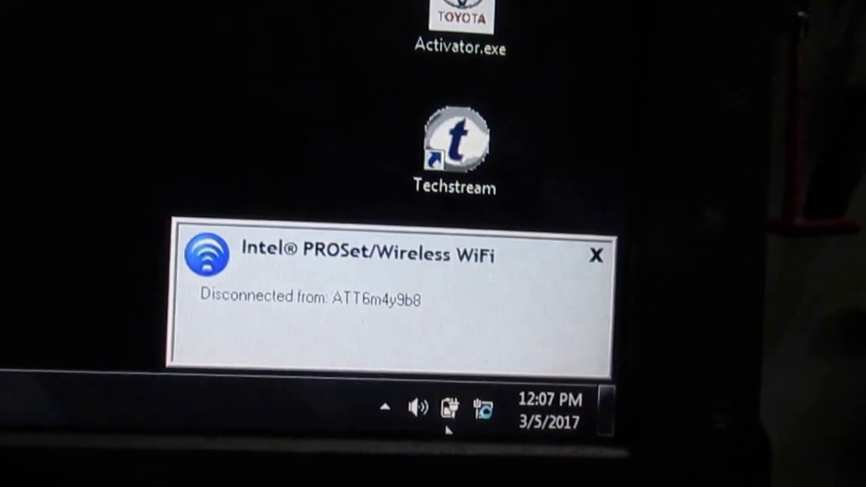
Show the battery status (86% and 52% remaining) with the High performance power plan.
left_click(456, 419)
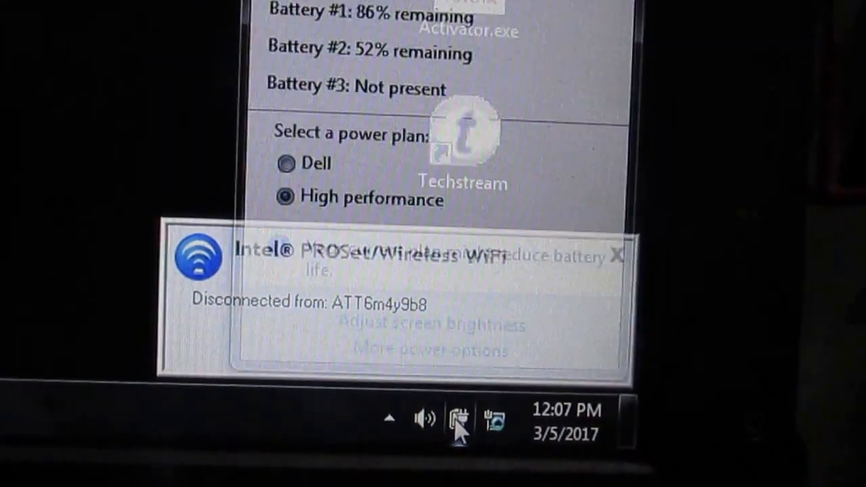